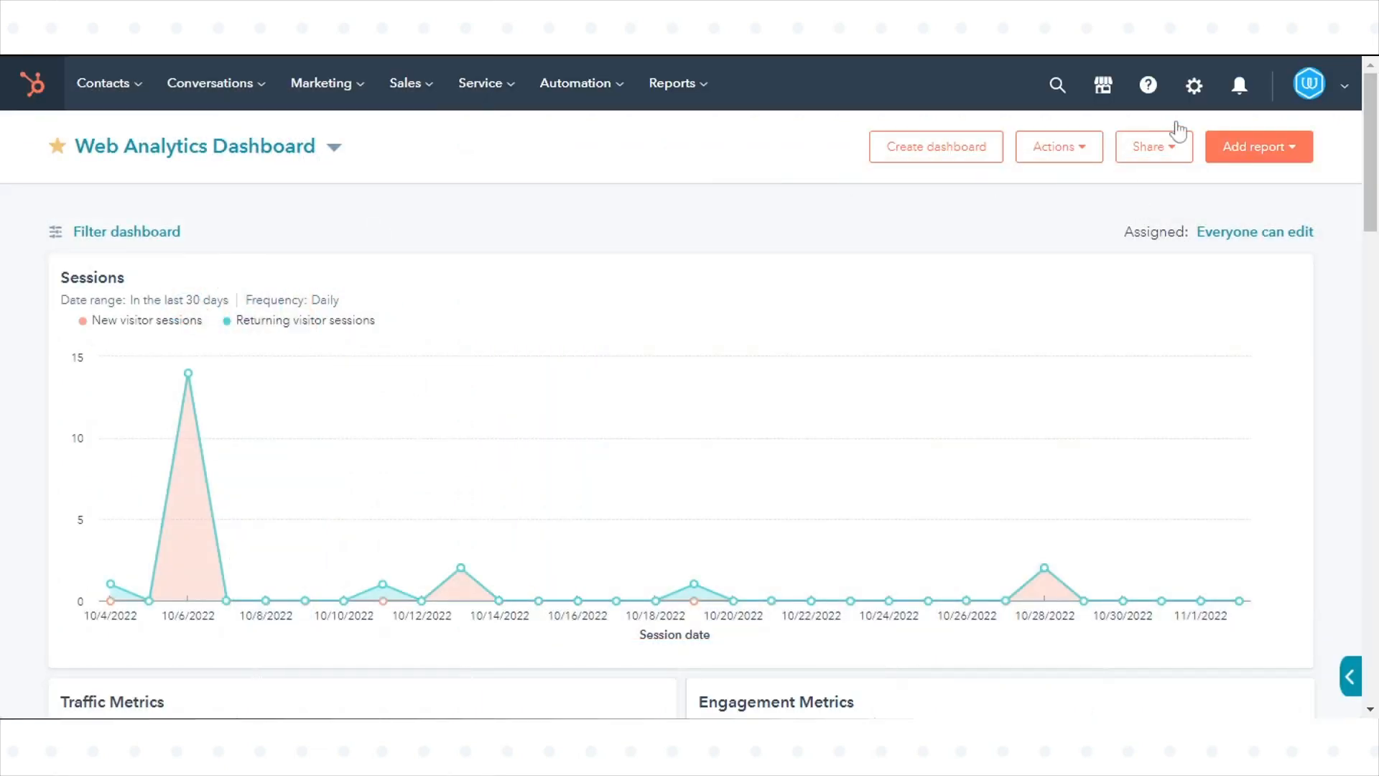
{"action": "mouse_move", "coordinate": [1194, 85]}
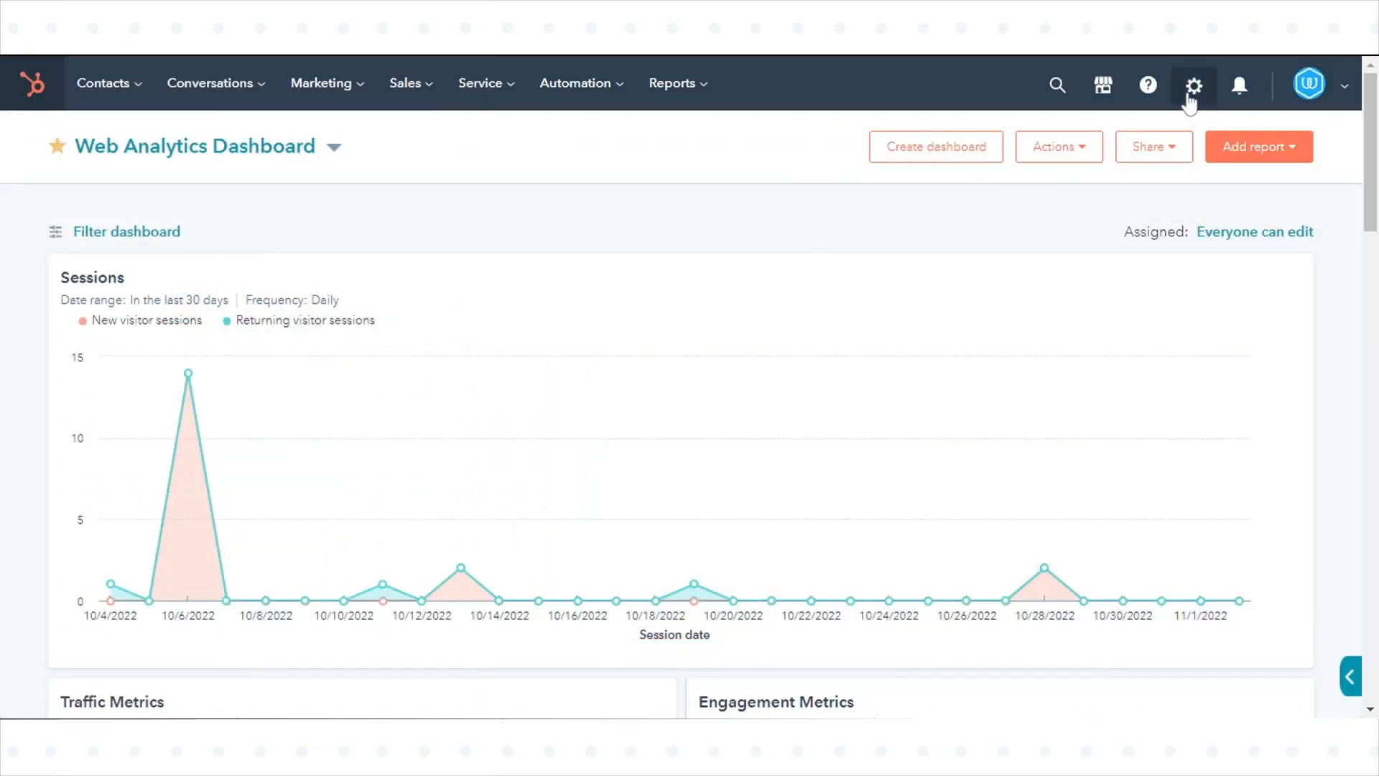
Leave the dashboard for account settings and scroll the sidebar to Data Management.
{"action": "left_click", "coordinate": [1192, 85]}
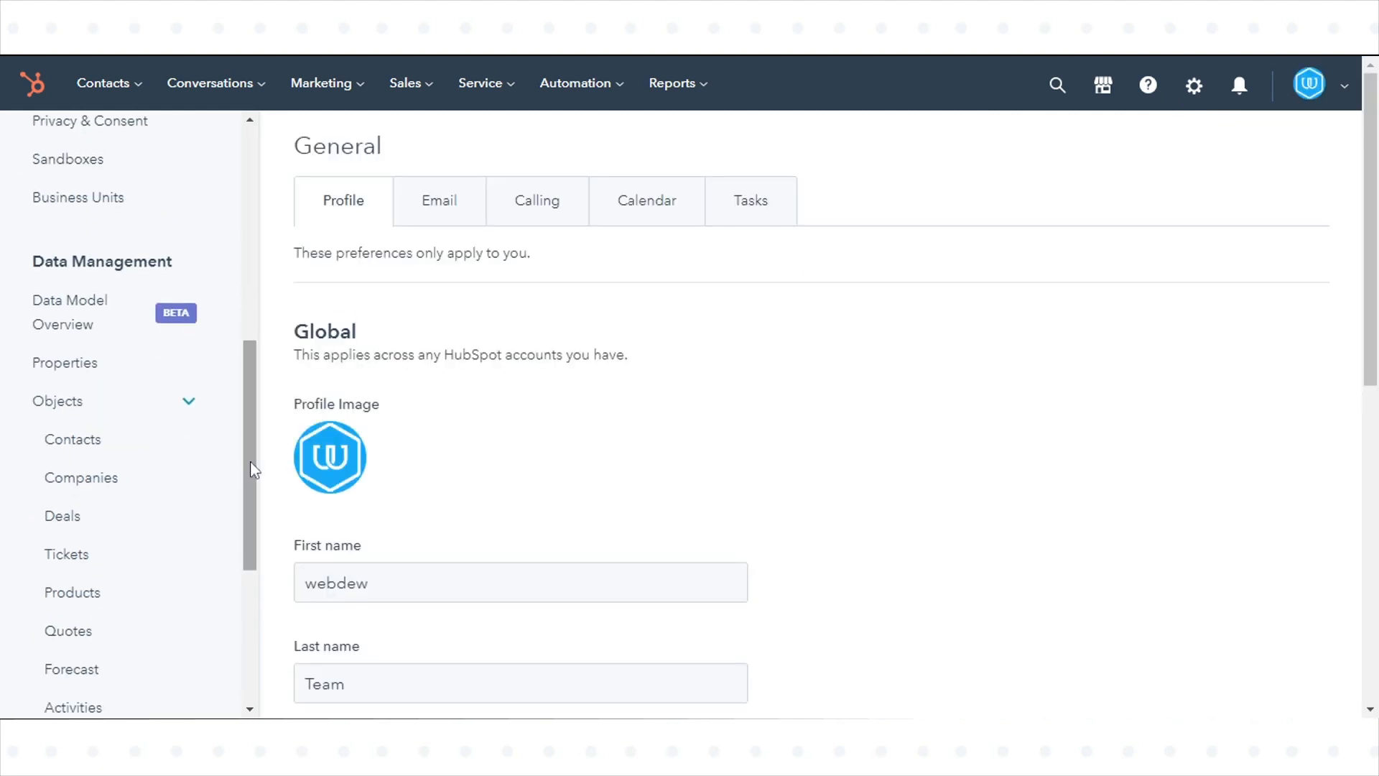
{"action": "scroll", "scroll_direction": "down", "scroll_amount": 3}
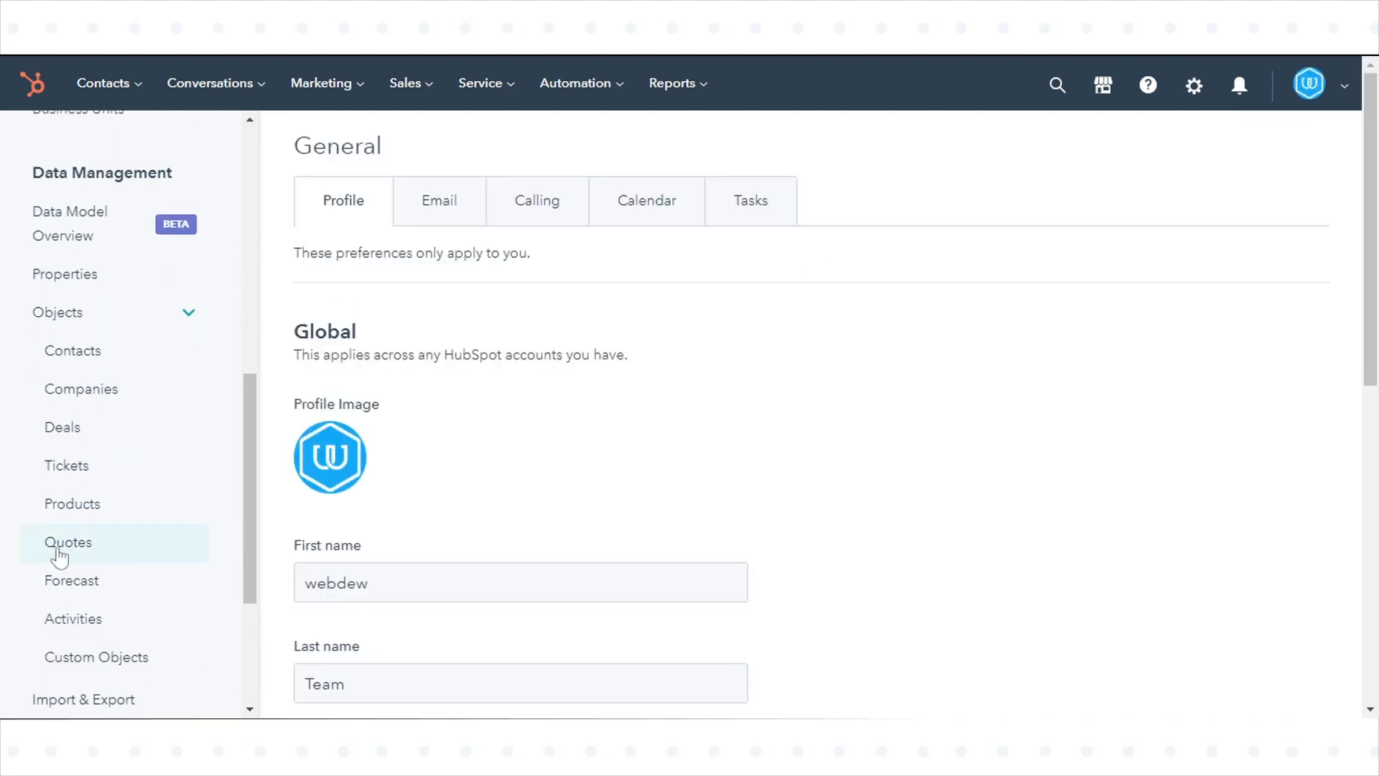
From Quotes settings, start a new customized quote template to reach the template gallery.
{"action": "left_click", "coordinate": [68, 541]}
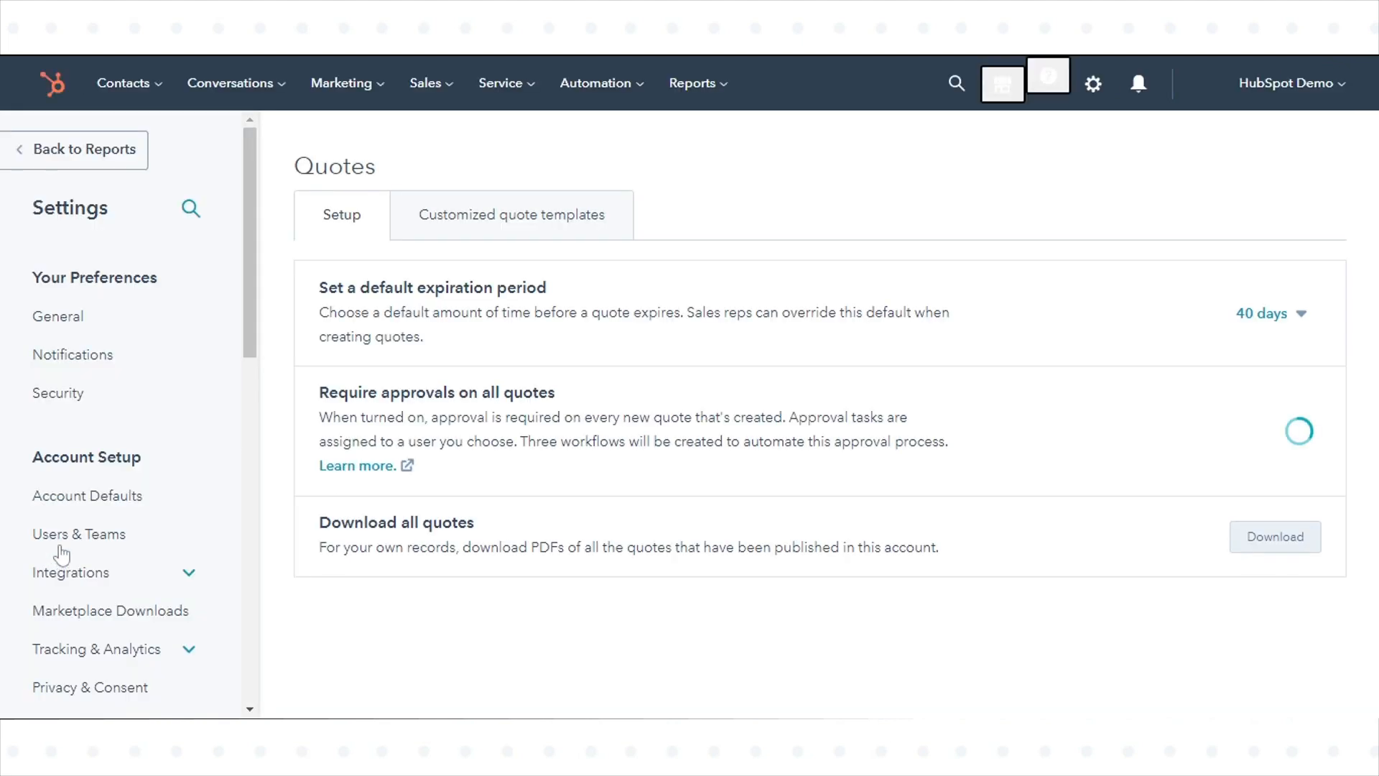
{"action": "left_click", "coordinate": [510, 214]}
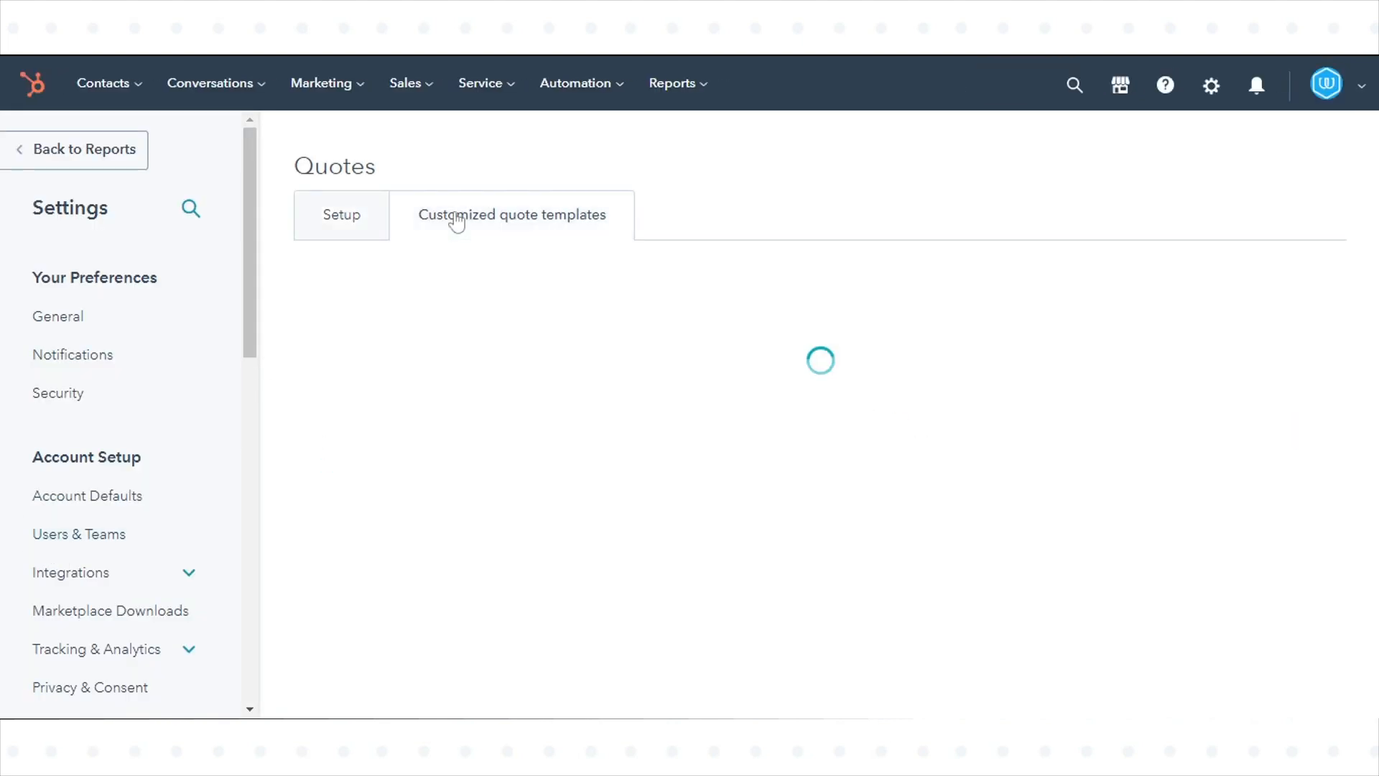
{"action": "left_click", "coordinate": [511, 214]}
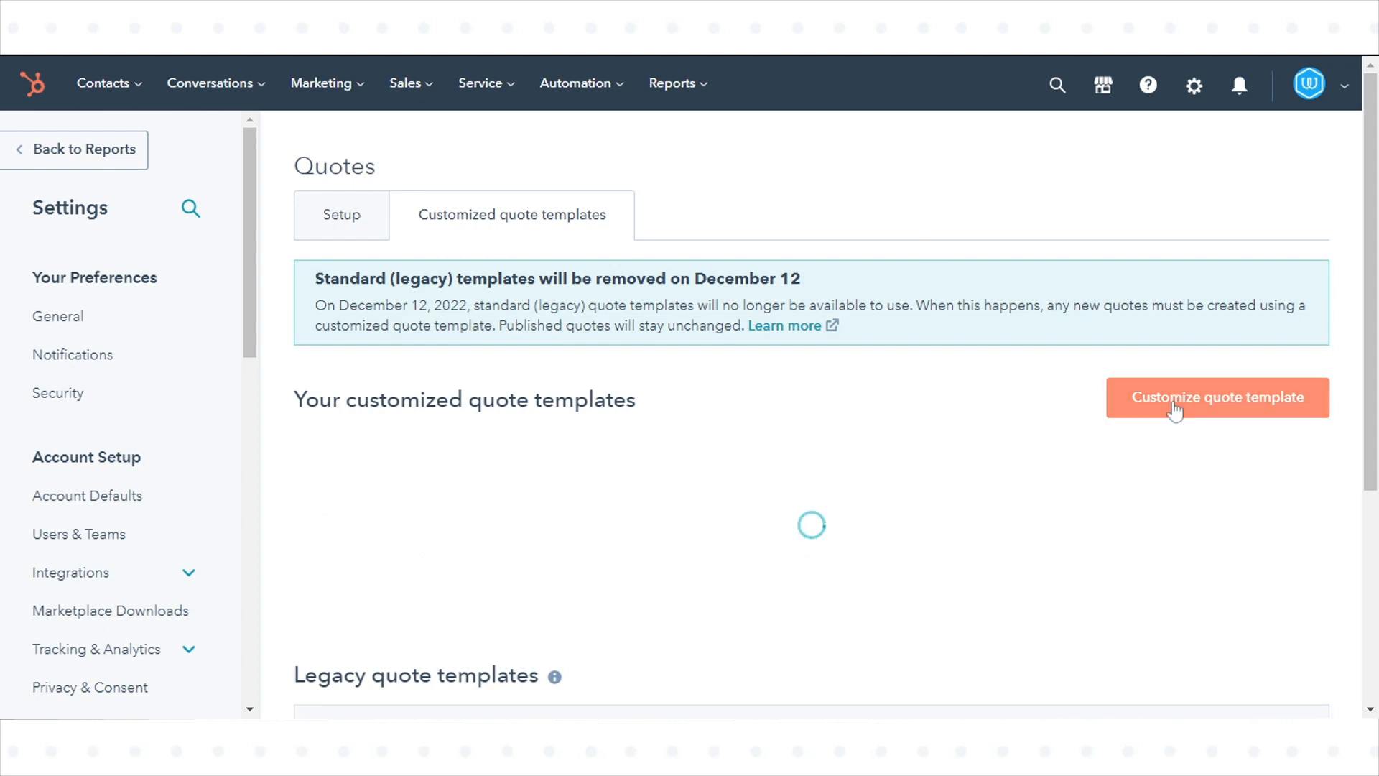
{"action": "left_click", "coordinate": [1217, 396]}
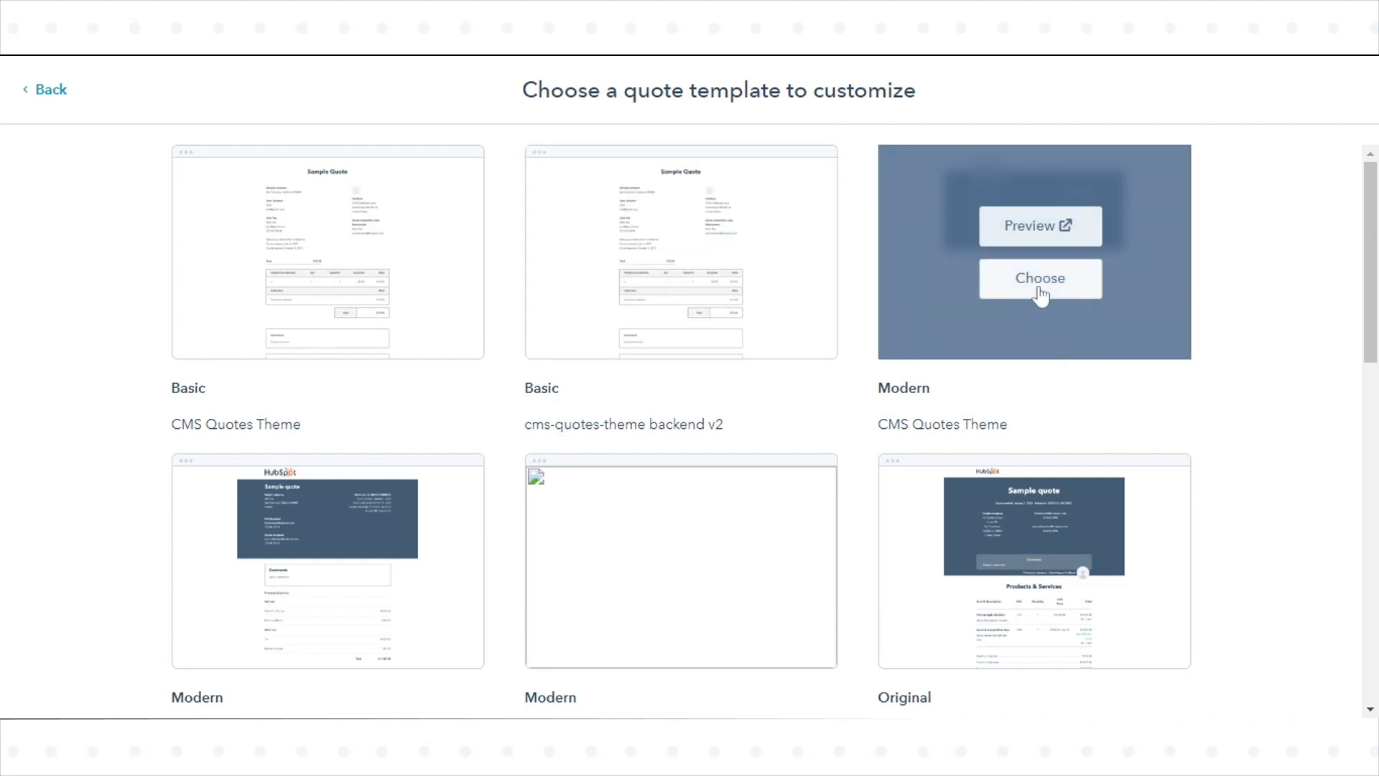
Choose the Modern design of the CMS Quotes Theme as the template's base.
{"action": "left_click", "coordinate": [1039, 278]}
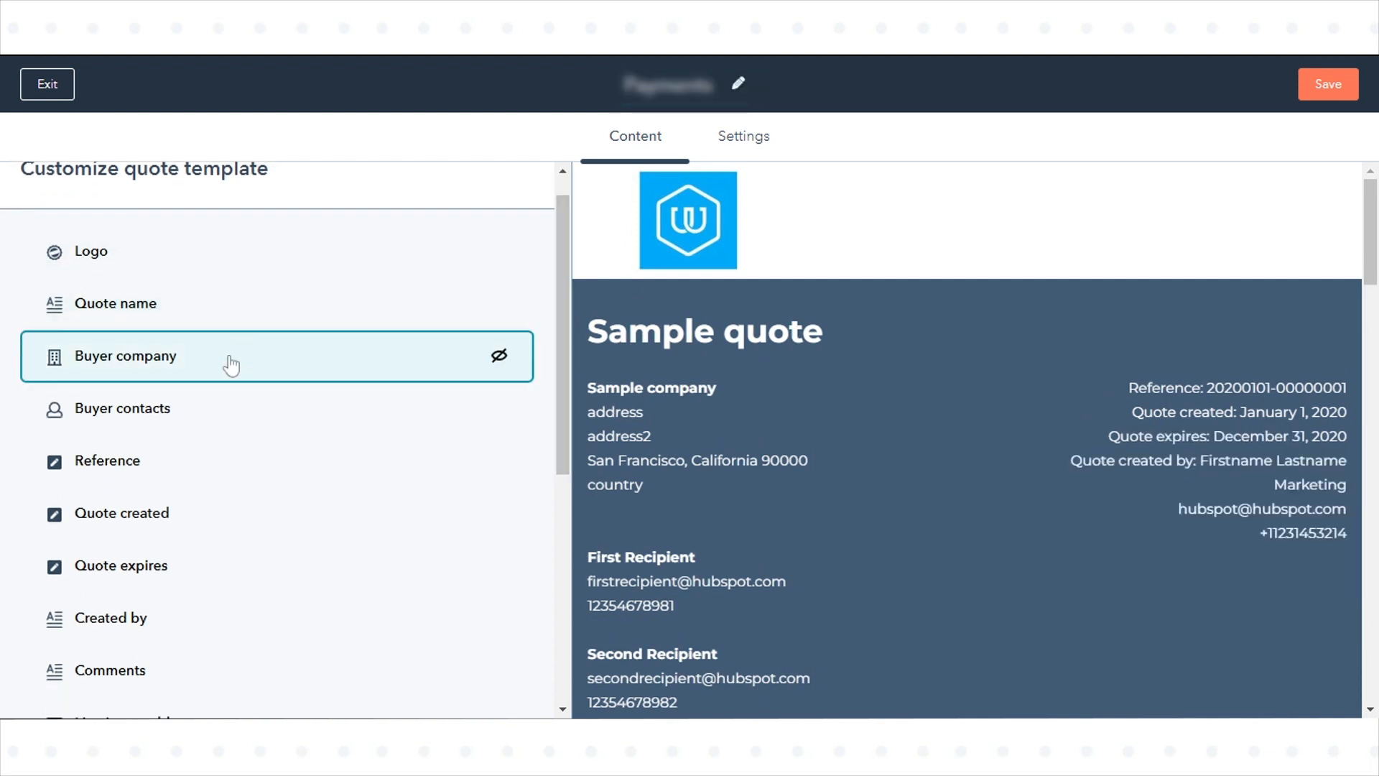
{"action": "left_click", "coordinate": [123, 356]}
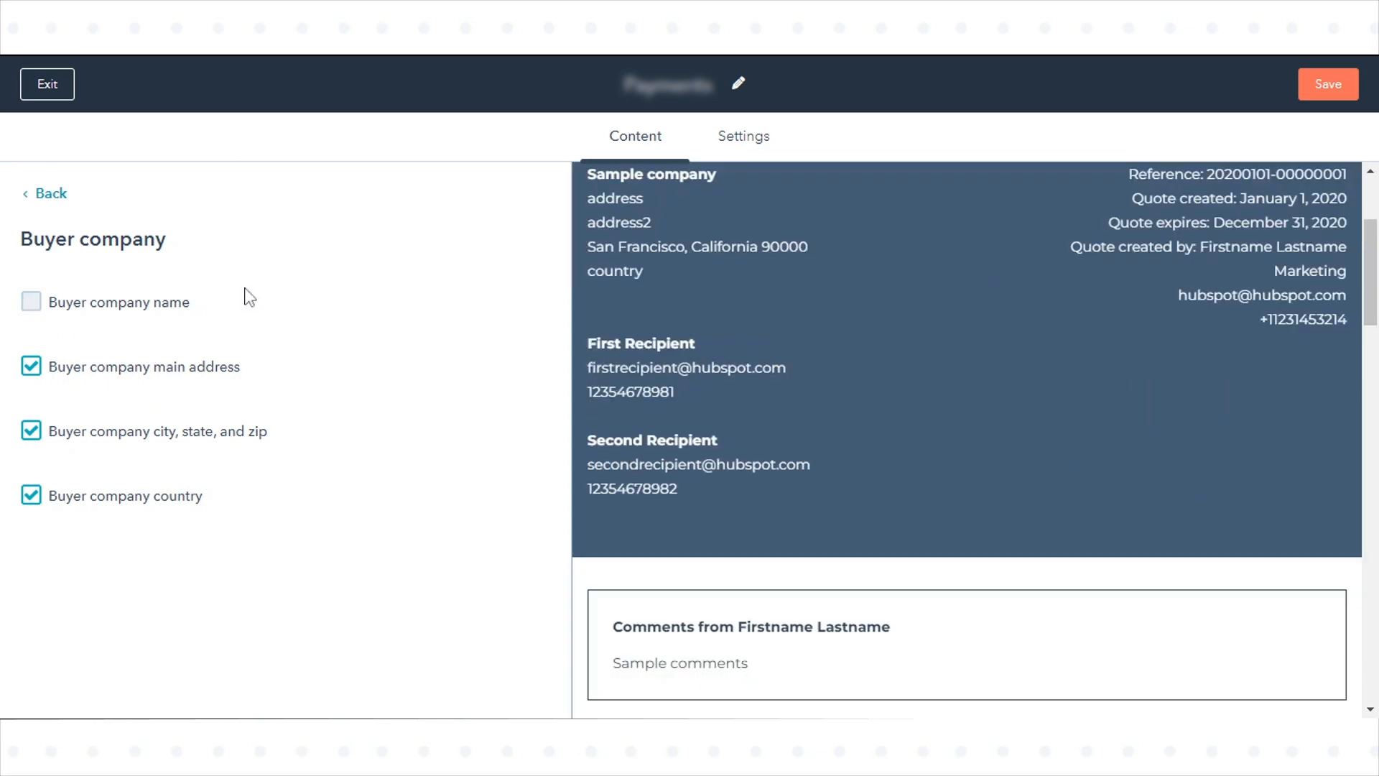
{"action": "left_click", "coordinate": [44, 192]}
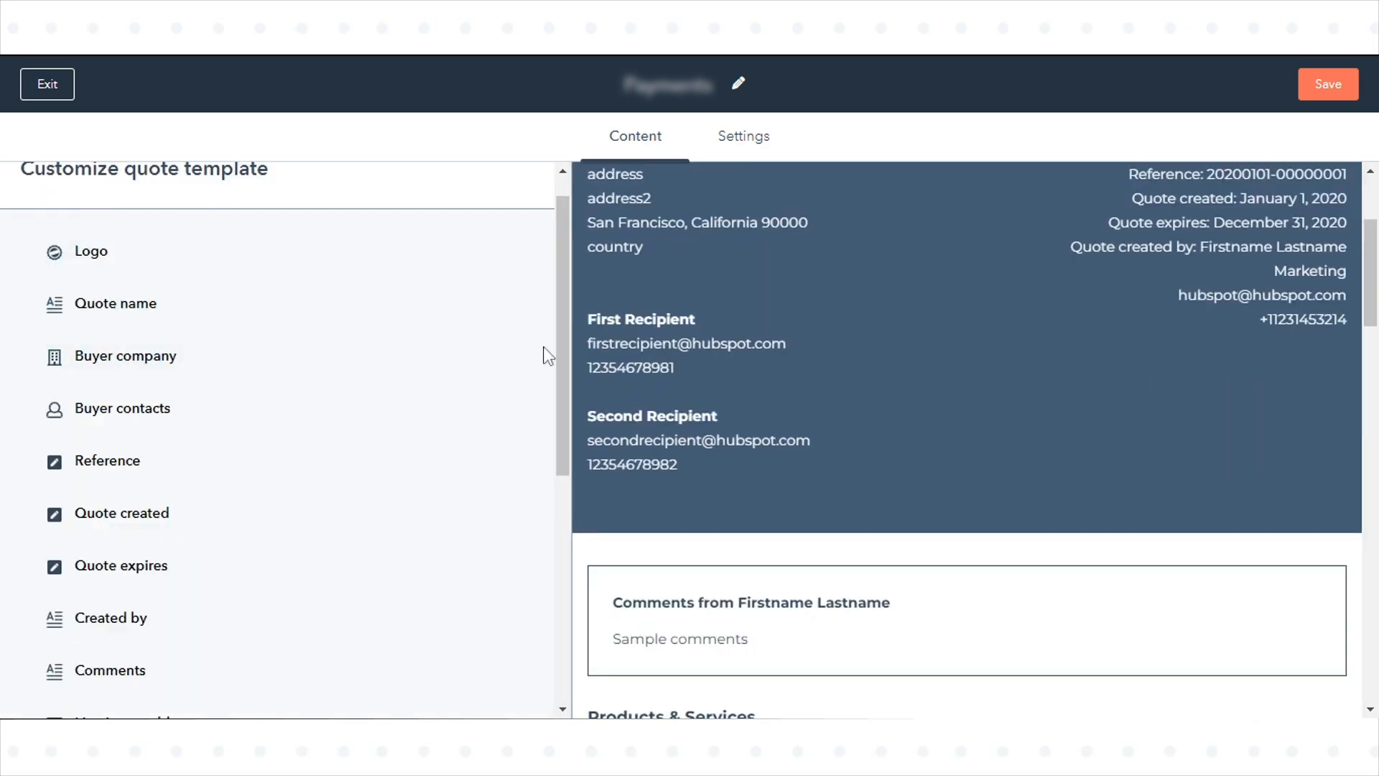
{"action": "scroll", "scroll_direction": "down", "scroll_amount": 3}
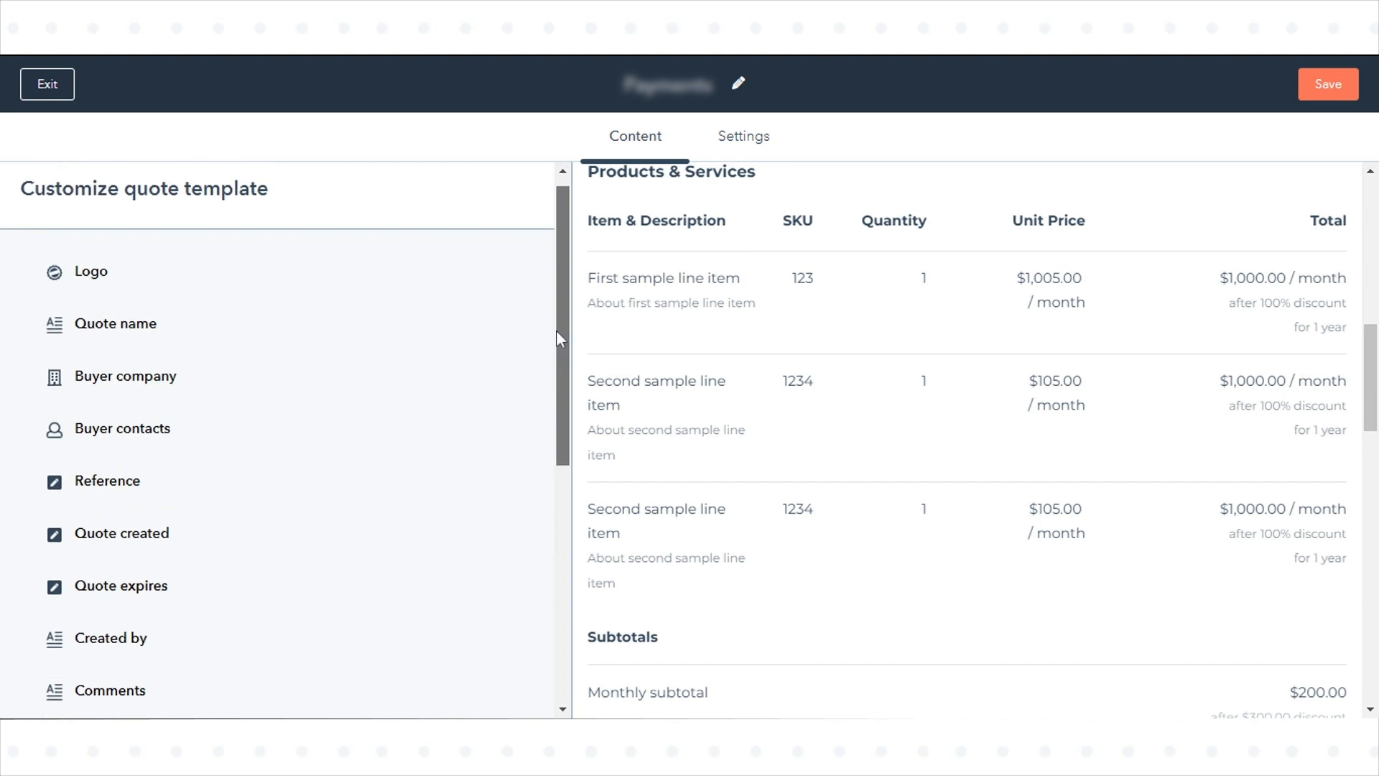
Review the template settings: name, domain, English language, United States locale, modern.html theme.
{"action": "left_click", "coordinate": [742, 136]}
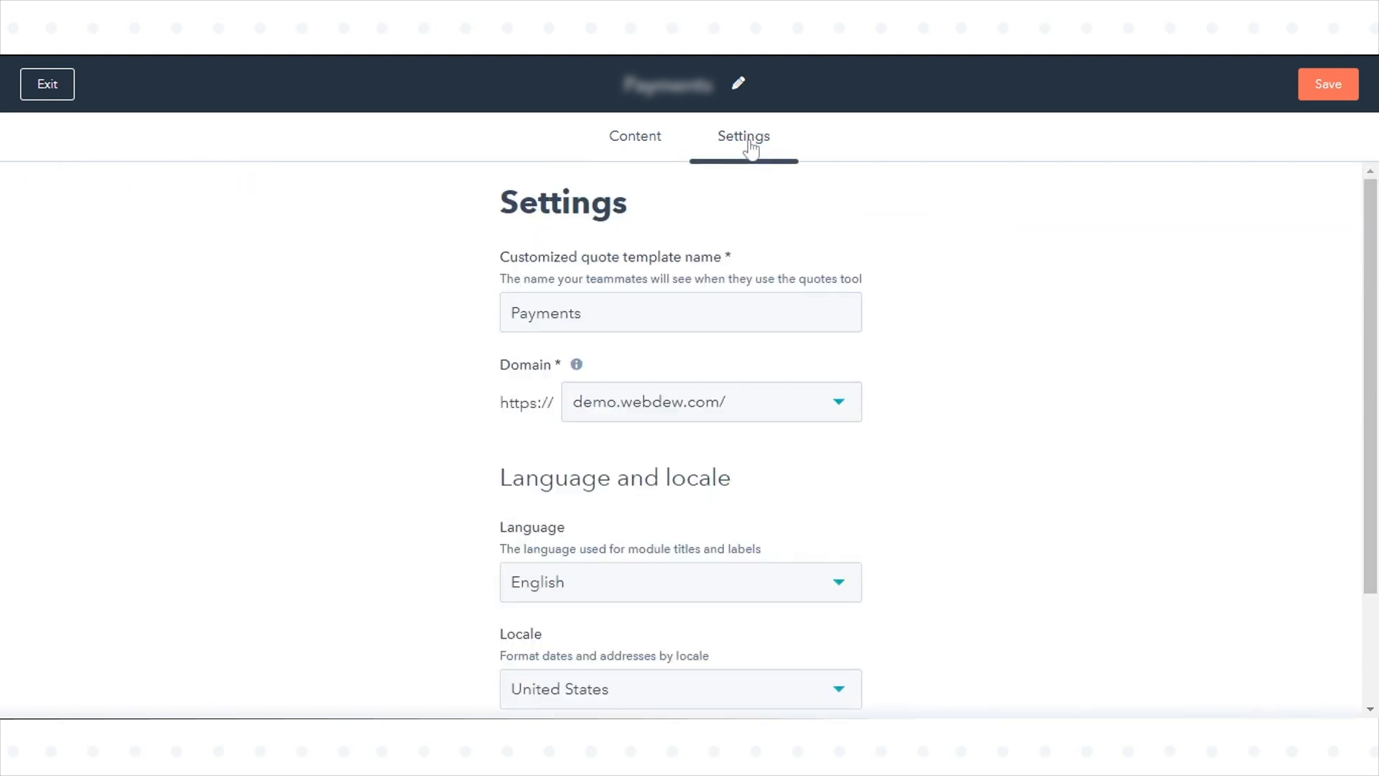
{"action": "left_click", "coordinate": [704, 403]}
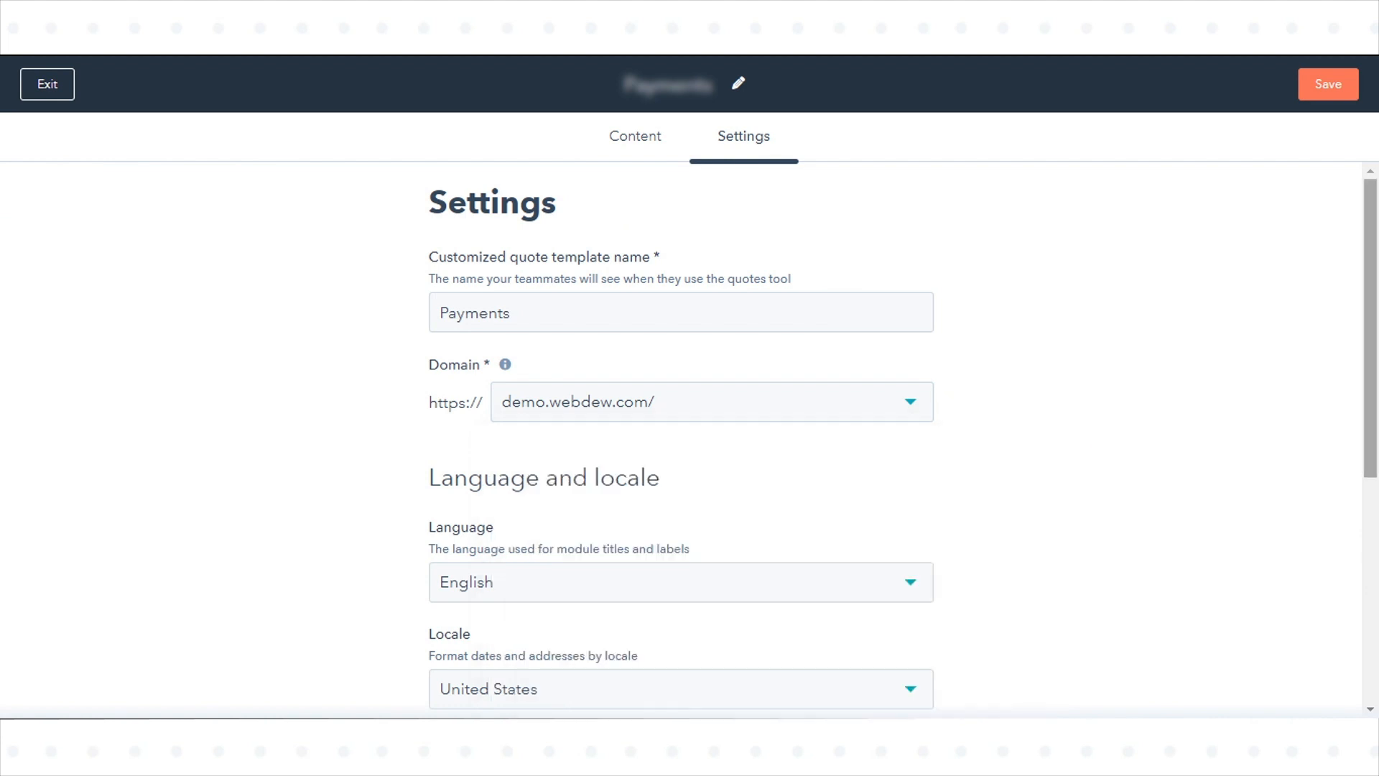
{"action": "scroll", "scroll_direction": "down", "scroll_amount": 3}
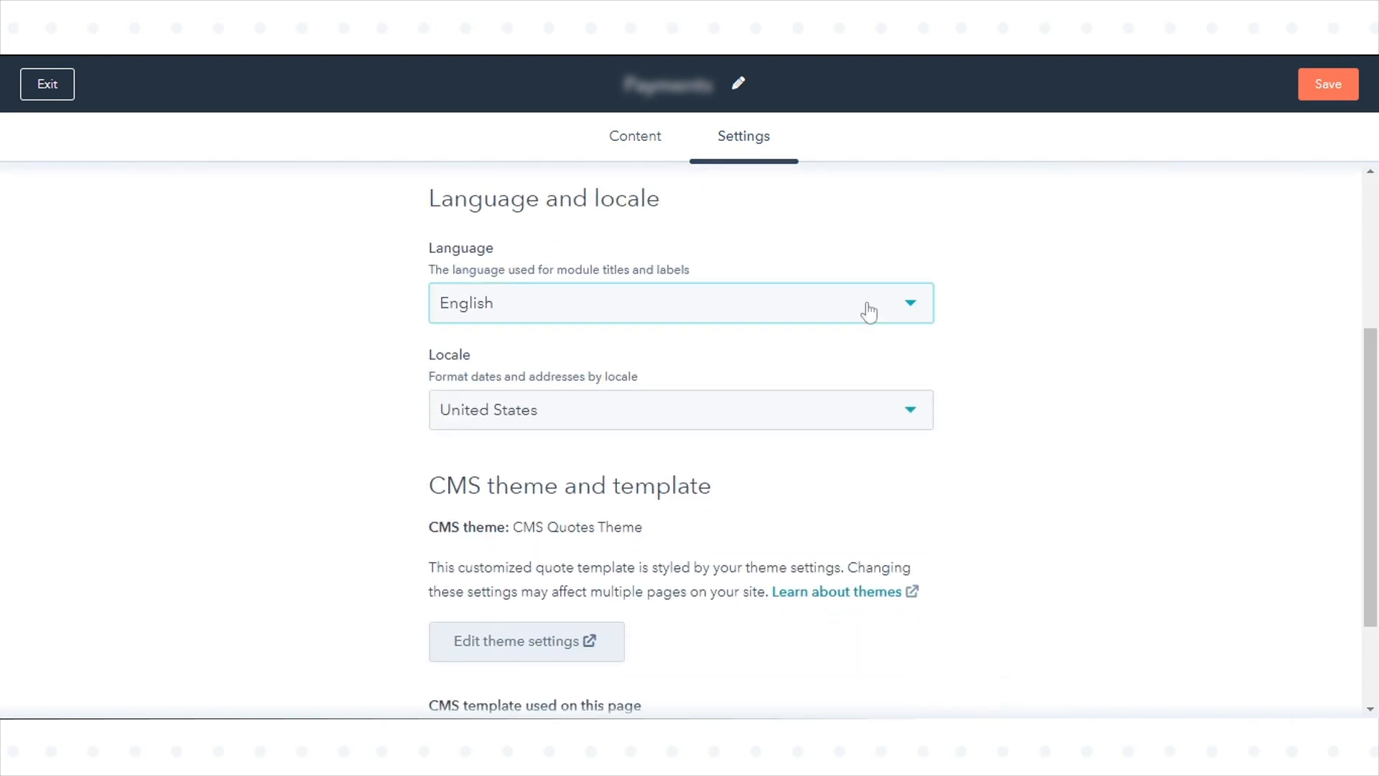
{"action": "left_click", "coordinate": [679, 303]}
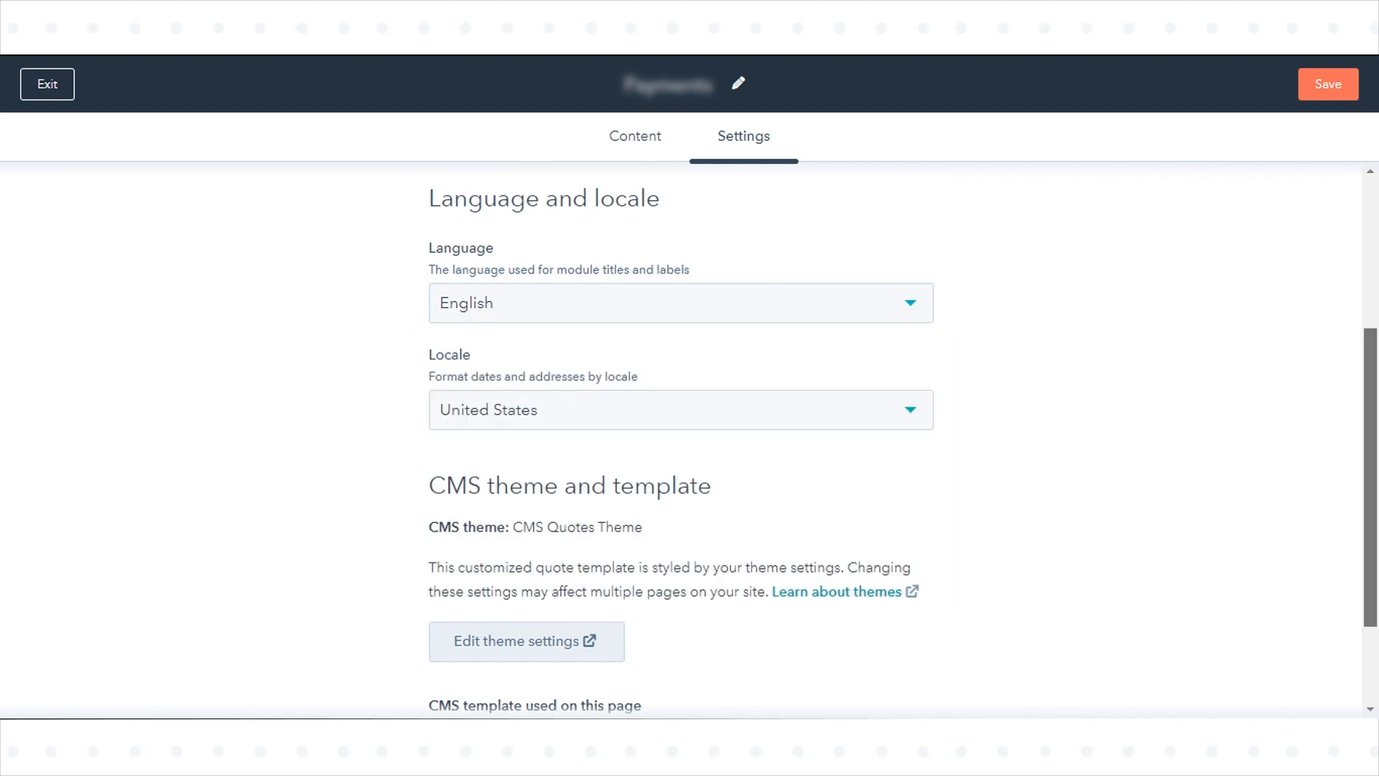
{"action": "scroll", "scroll_direction": "down", "scroll_amount": 3}
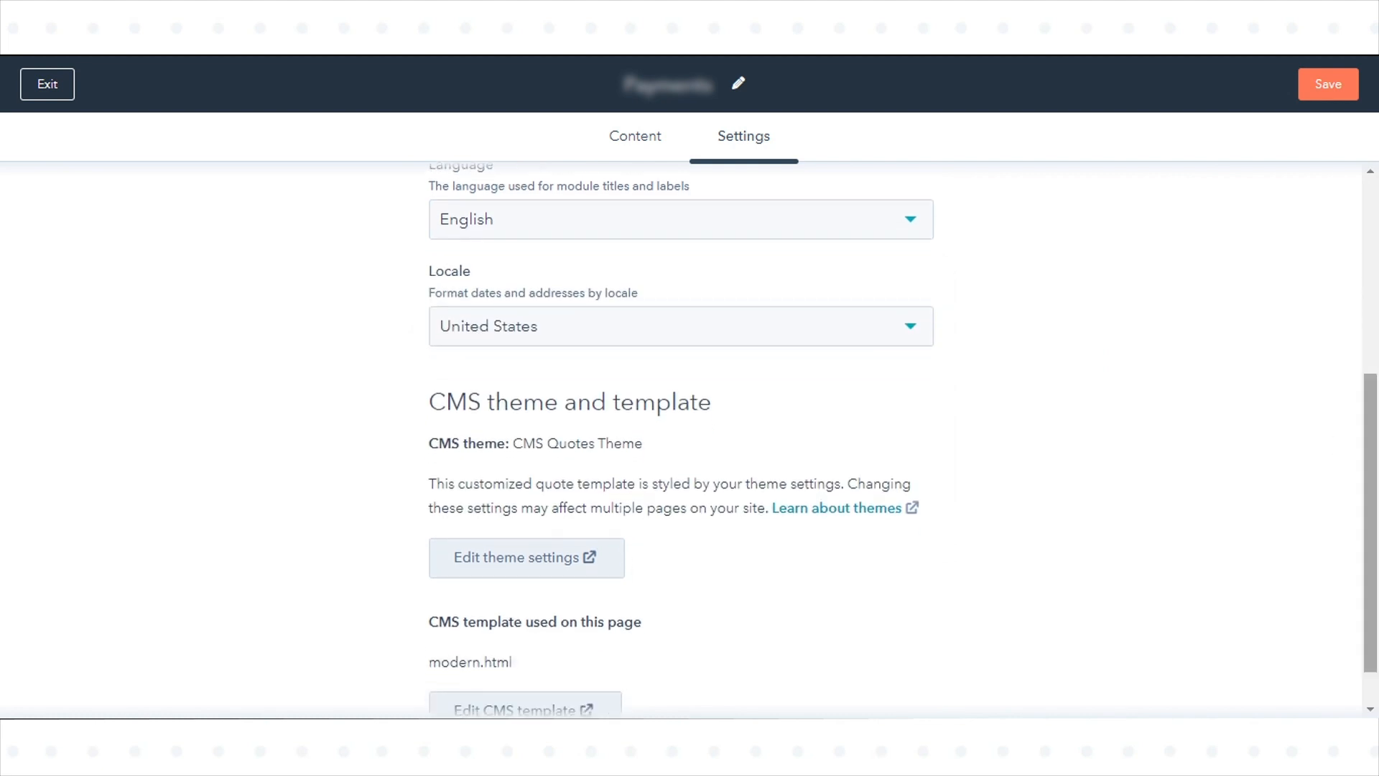
{"action": "mouse_move", "coordinate": [526, 558]}
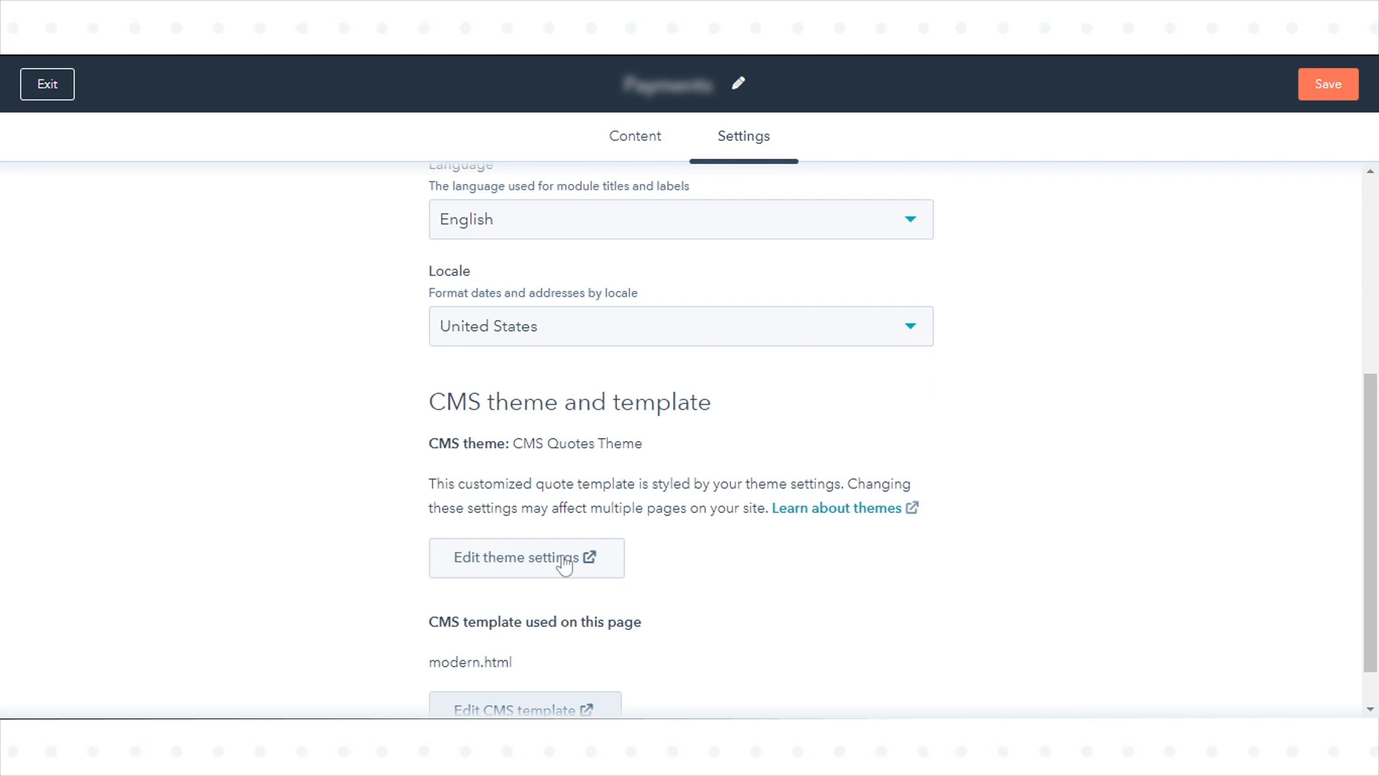
{"action": "mouse_move", "coordinate": [1278, 481]}
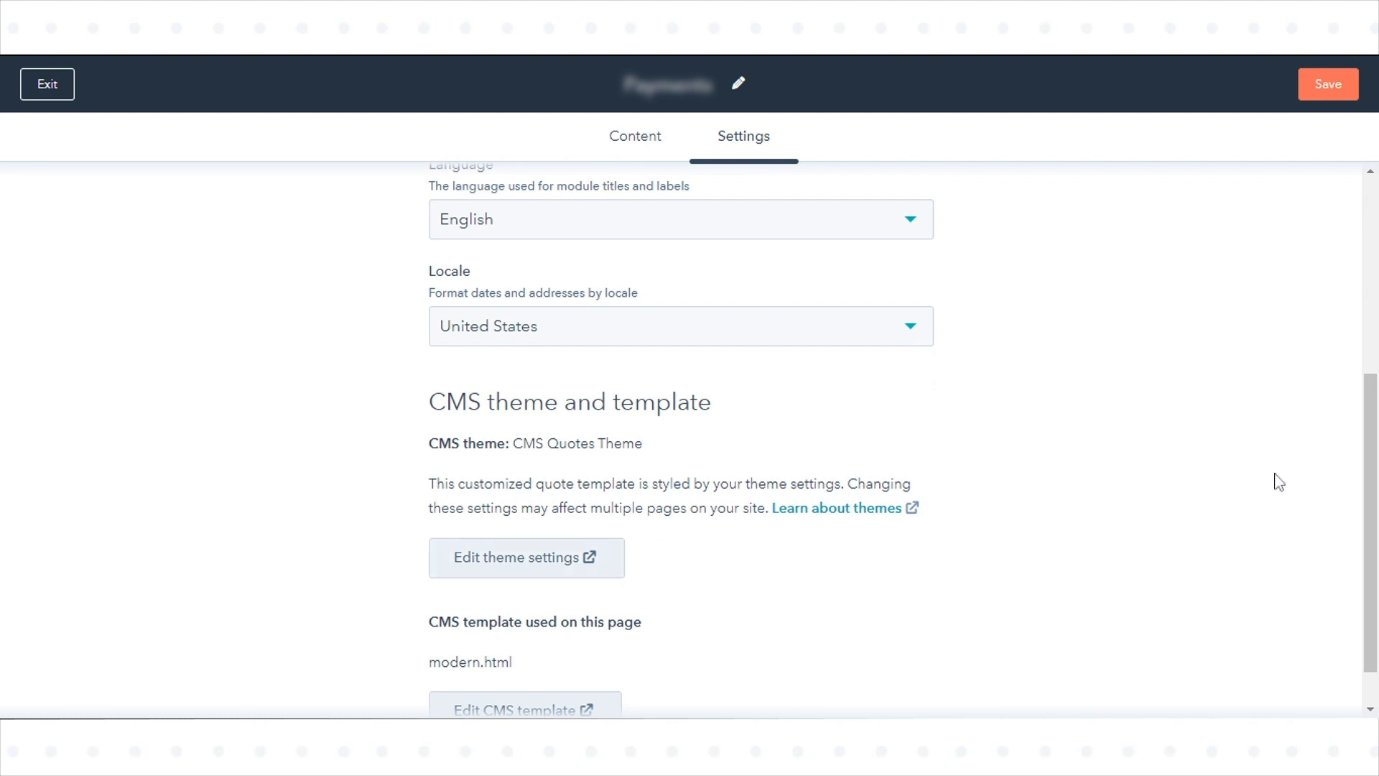
{"action": "scroll", "scroll_direction": "down", "scroll_amount": 3}
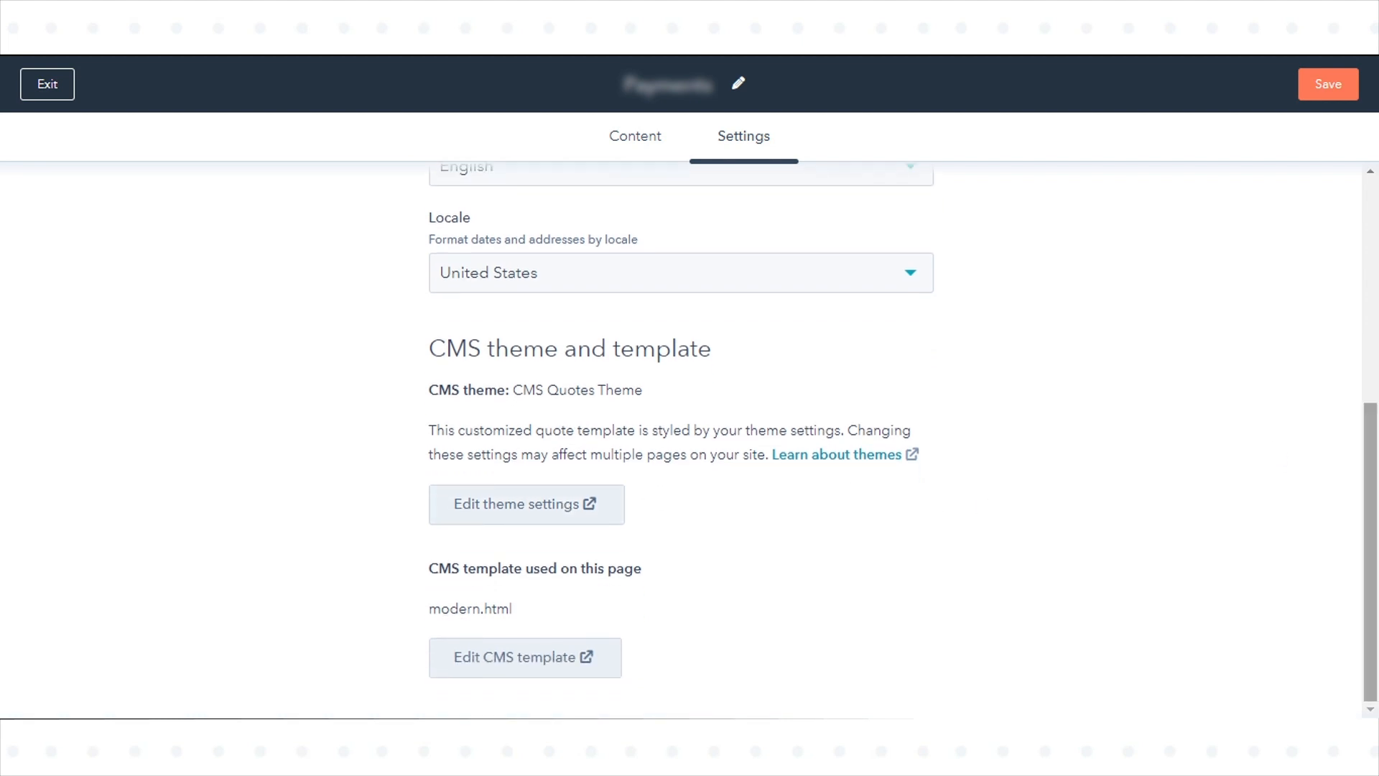
{"action": "mouse_move", "coordinate": [525, 657]}
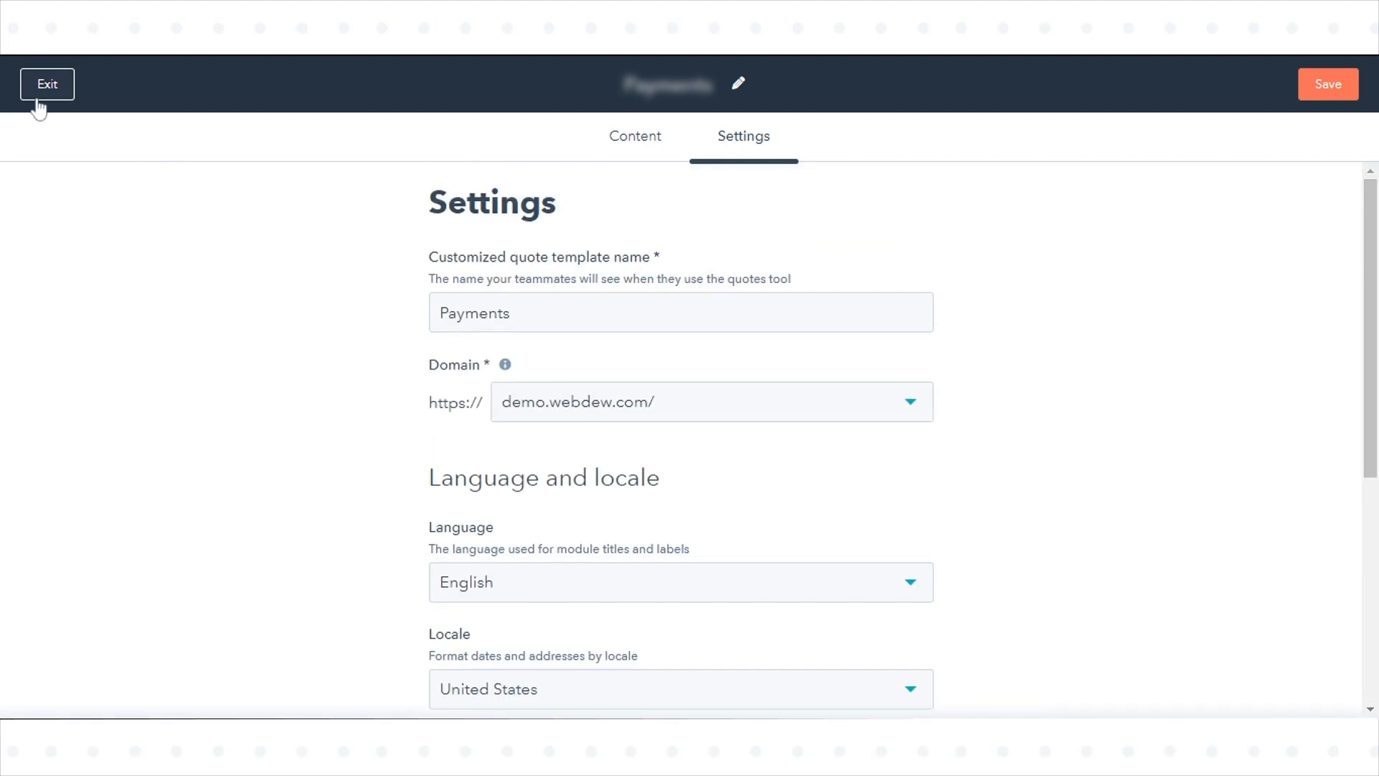
Exit the editor back to the customized quote templates list showing Quote Template and Minimal.
{"action": "left_click", "coordinate": [46, 85]}
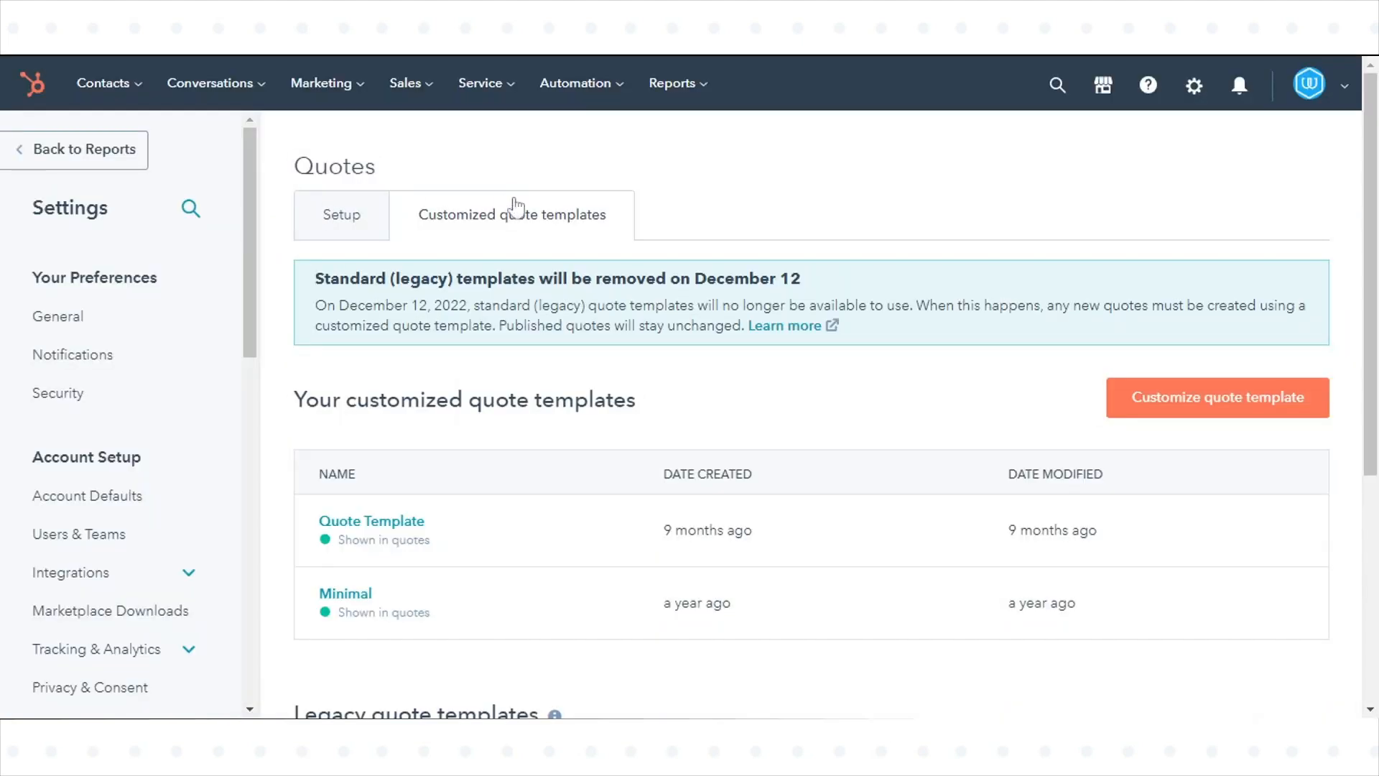
{"action": "mouse_move", "coordinate": [1347, 237]}
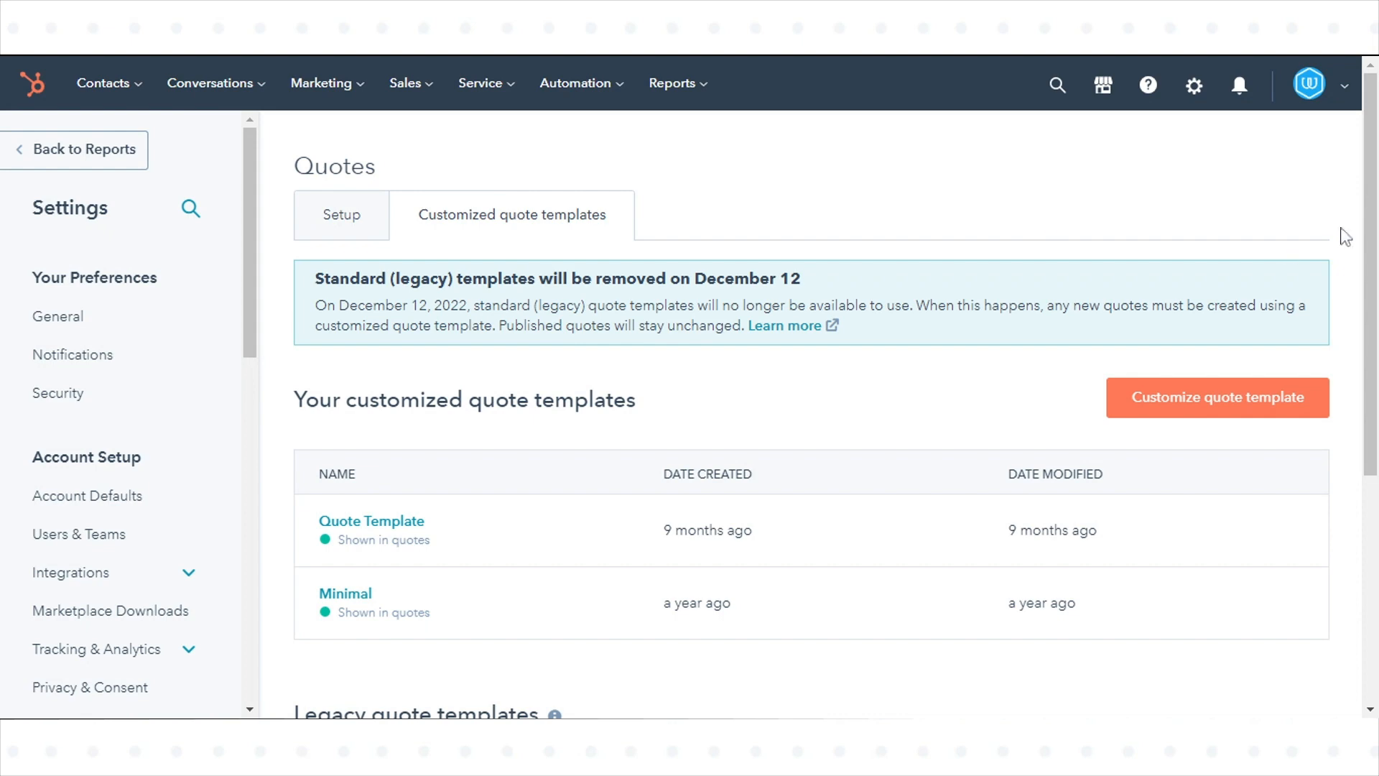
{"action": "scroll", "scroll_direction": "down", "scroll_amount": 3}
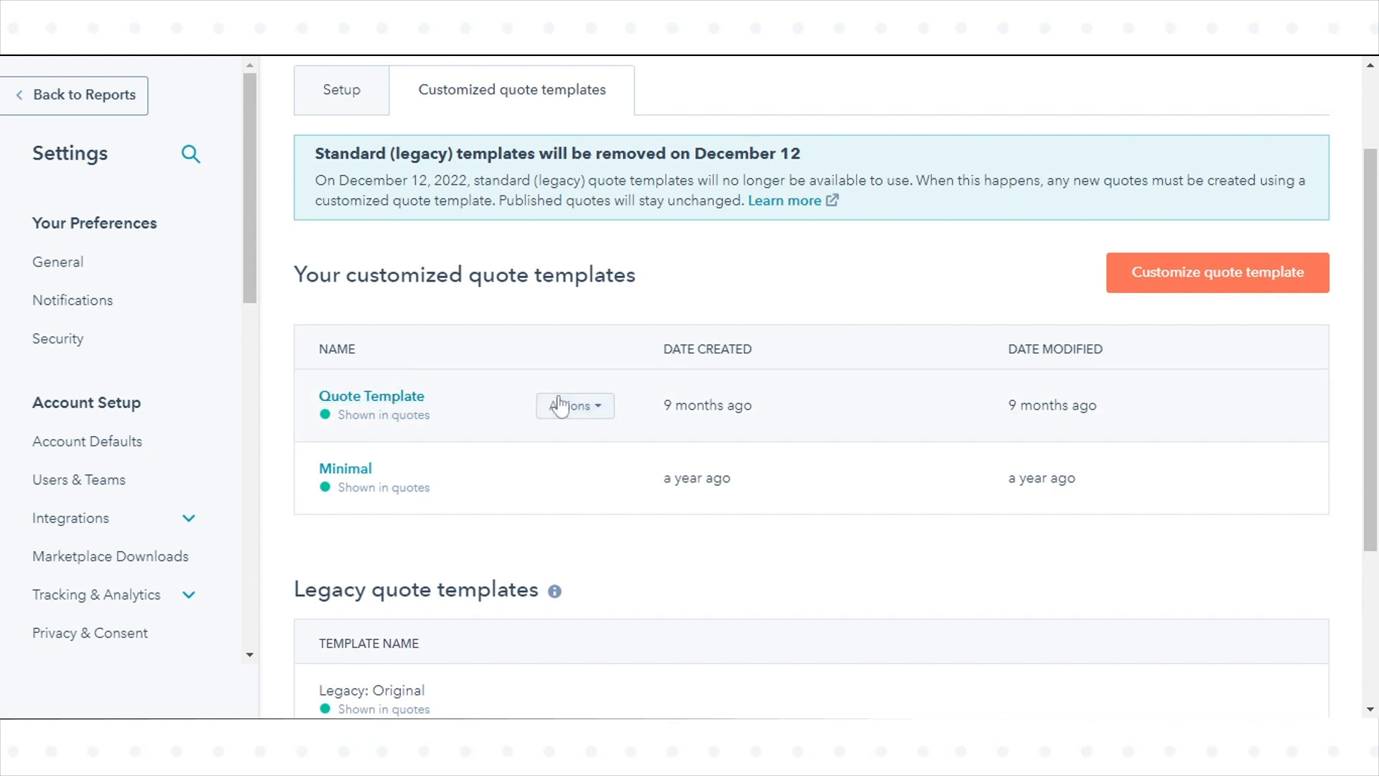
{"action": "left_click", "coordinate": [574, 405]}
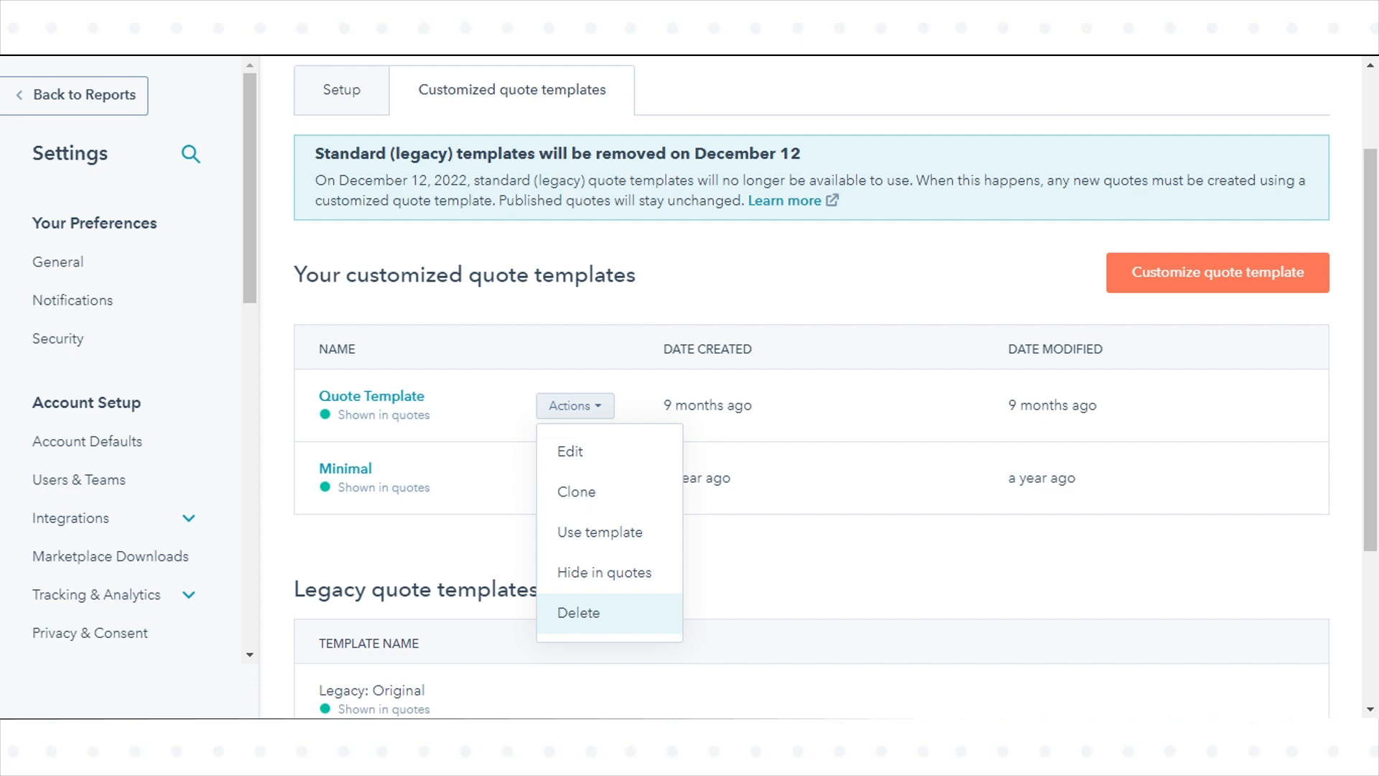
{"action": "mouse_move", "coordinate": [599, 531]}
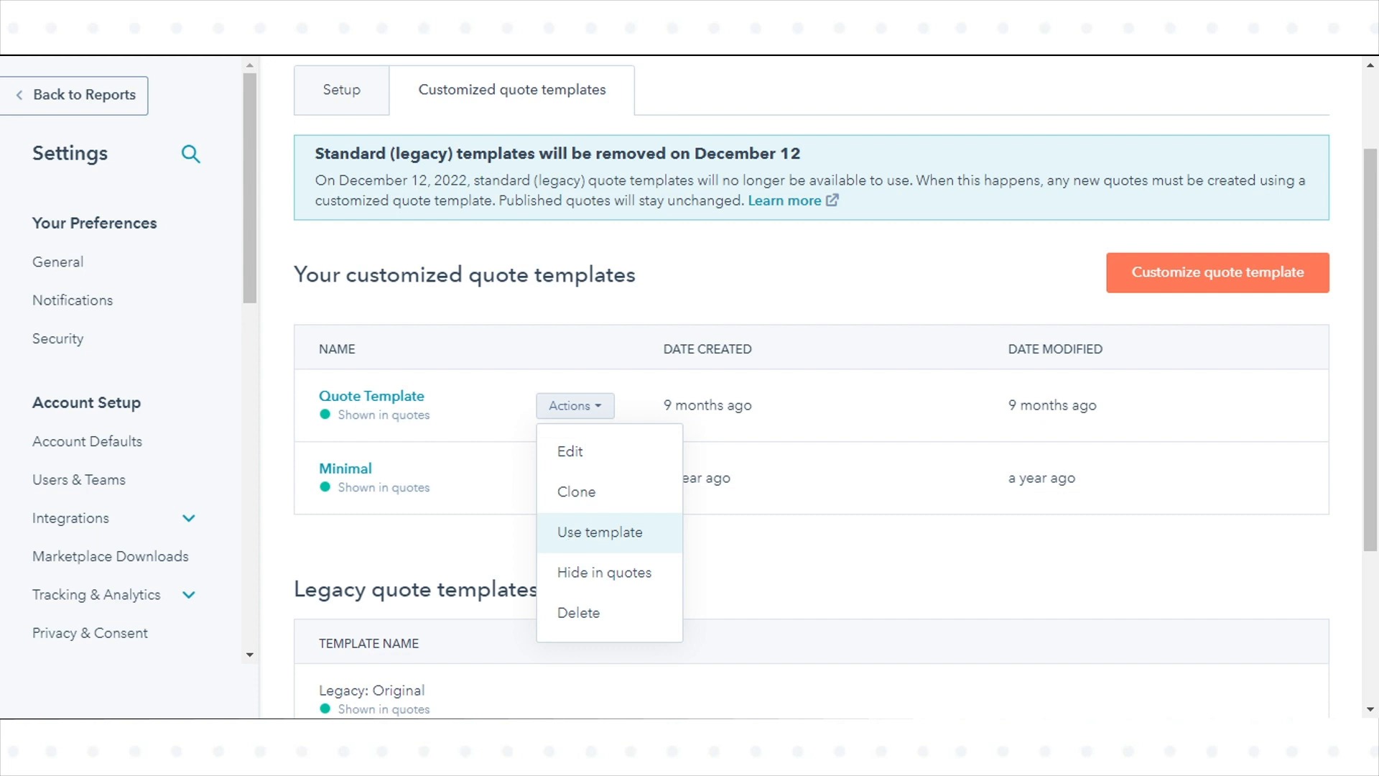
{"action": "left_click", "coordinate": [1125, 123]}
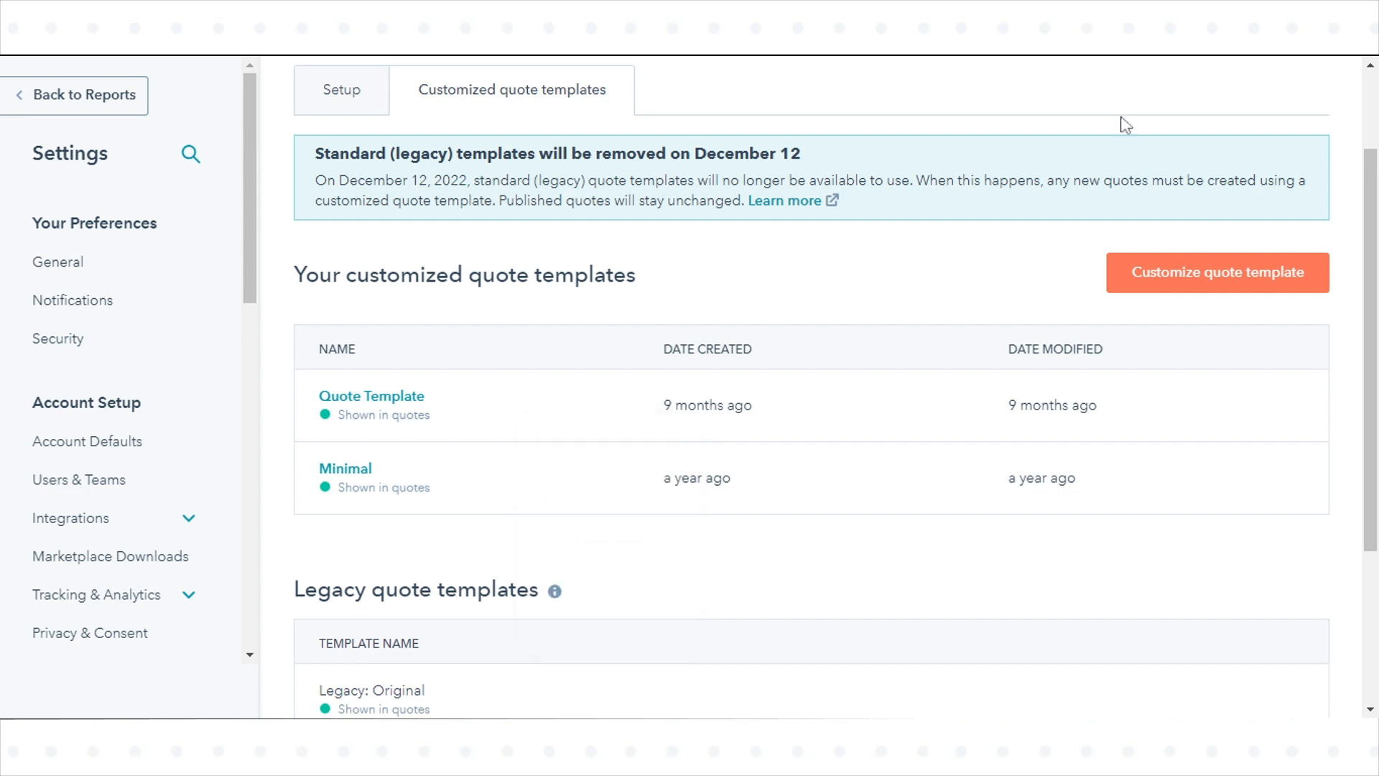
{"action": "mouse_move", "coordinate": [1154, 65]}
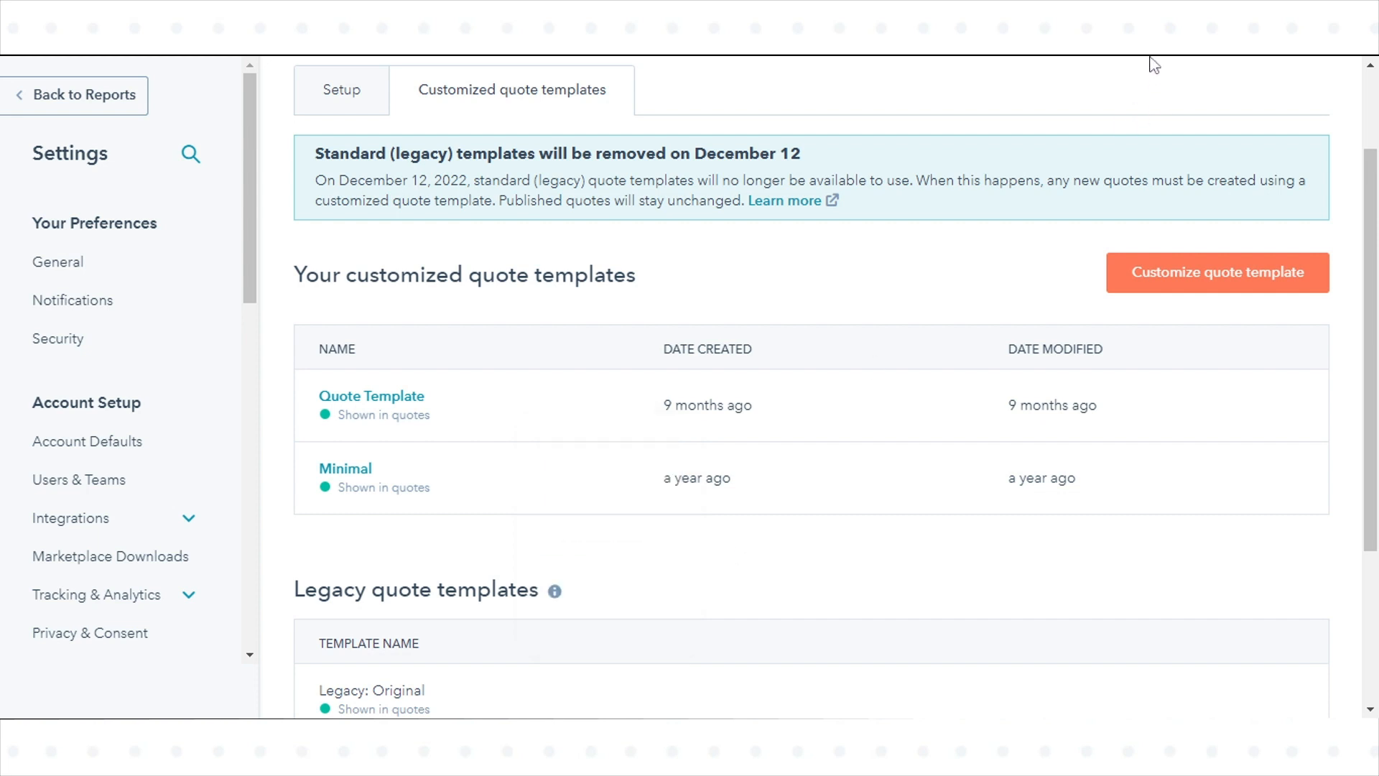